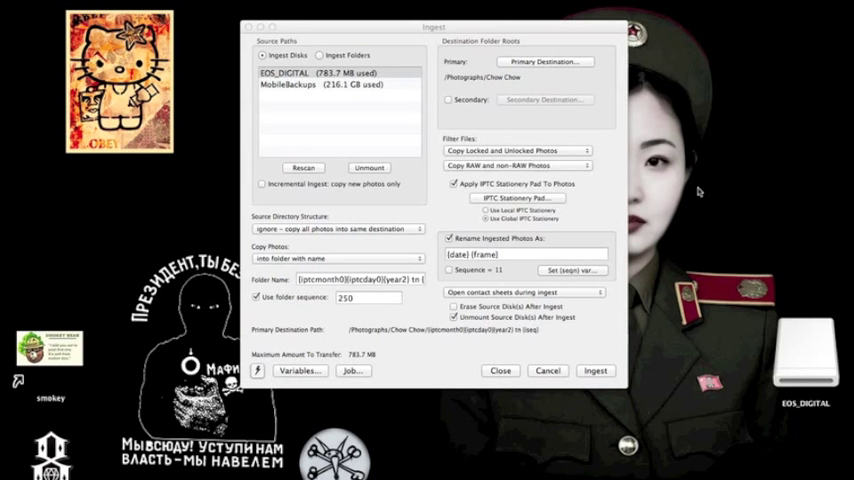
Review the caption and credit IPTC stationery, then close it to ingest the card
click(320, 72)
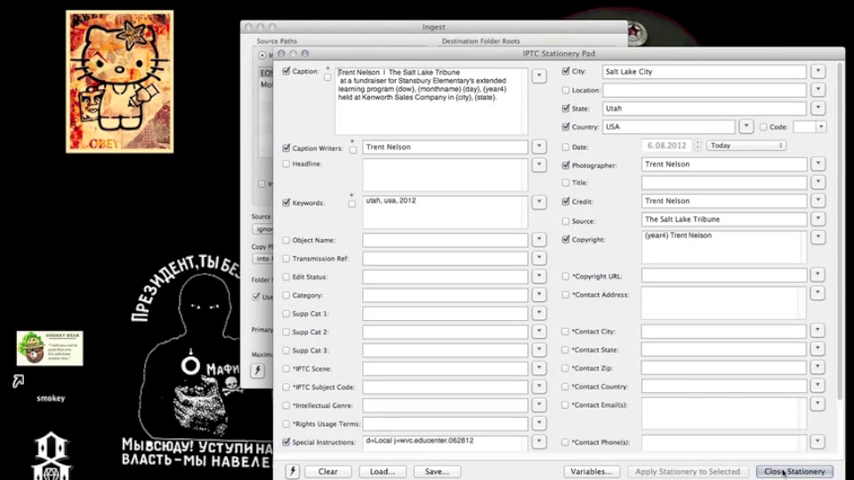
click(794, 471)
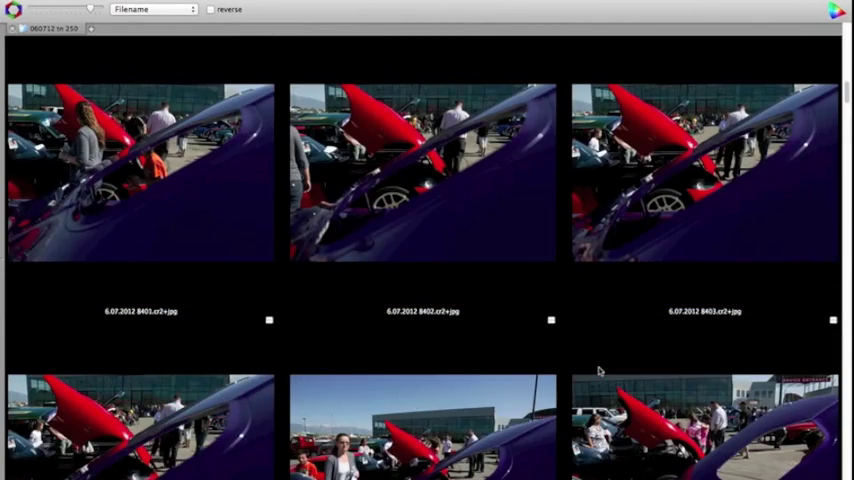
Scroll down the contact sheet to find frame 8450 of the purple car
scroll(down, 3)
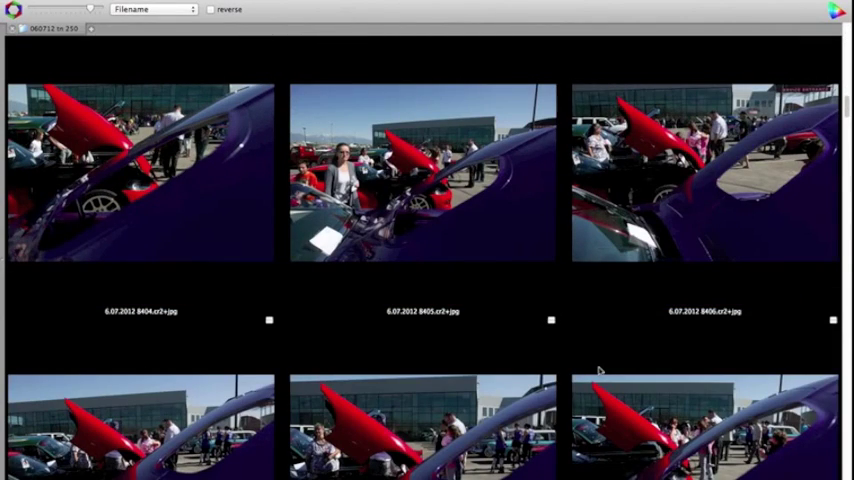
scroll(down, 3)
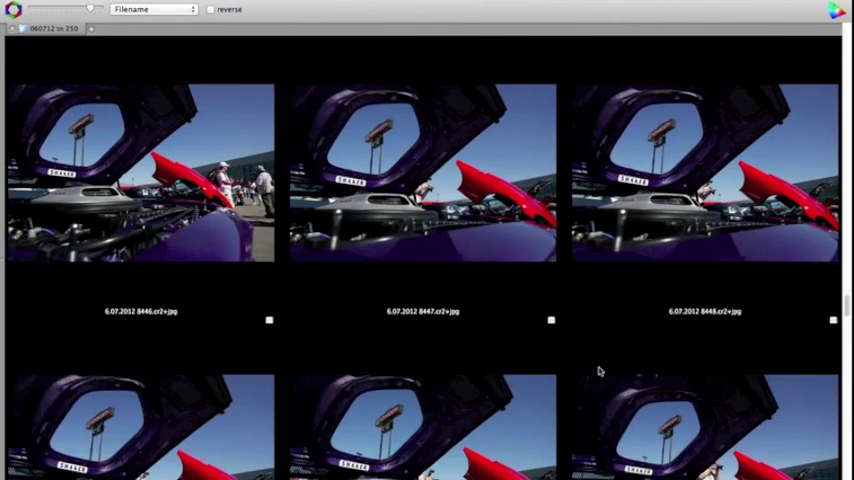
scroll(down, 3)
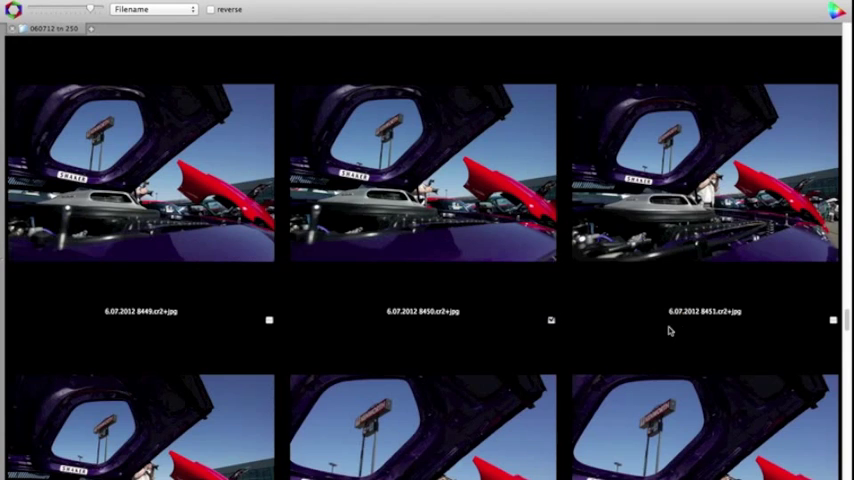
scroll(down, 3)
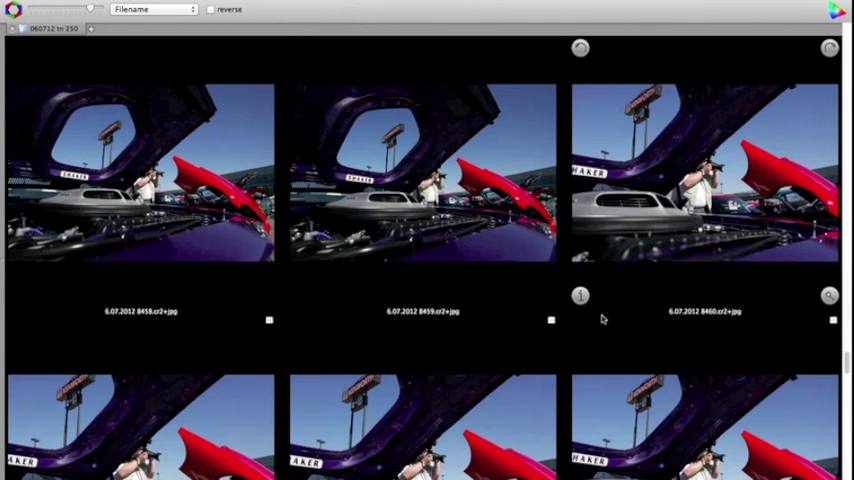
scroll(down, 3)
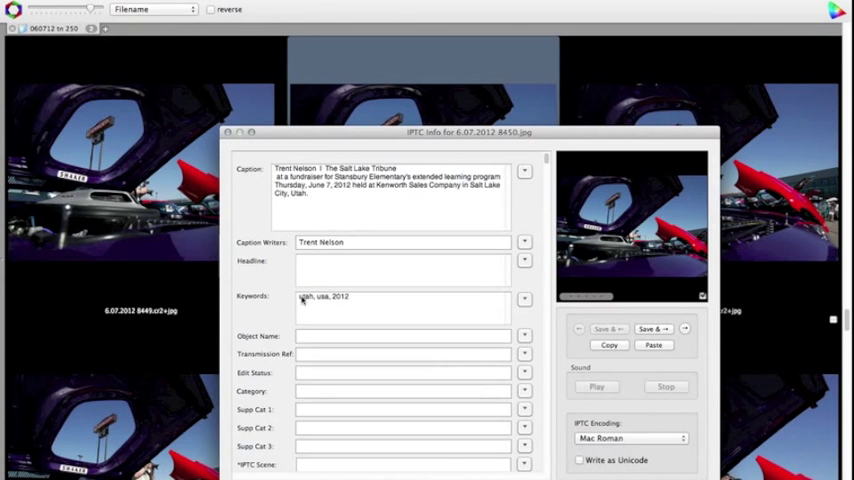
Start frame 8450's caption with 'A photo' so it reads 'A photo at a fundraiser', and save
click(227, 131)
text(A photo )
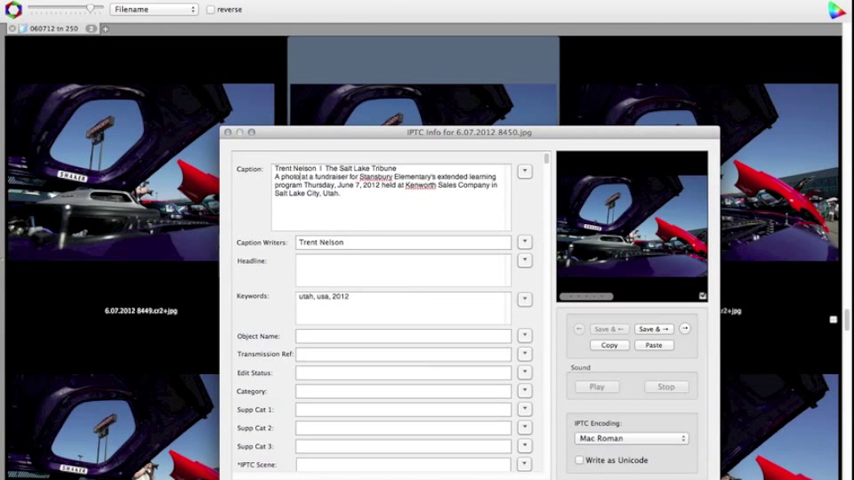
click(226, 132)
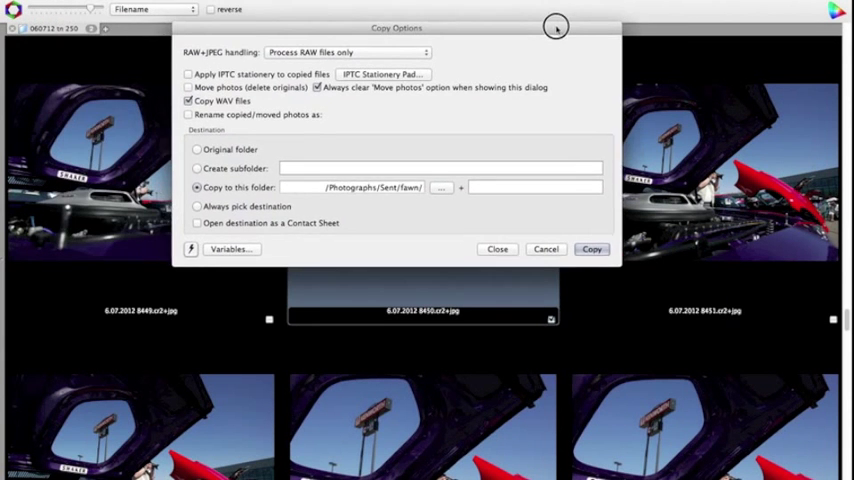
Copy frame 8450's raw file only into /Photographs/Sent/fawn/
click(347, 52)
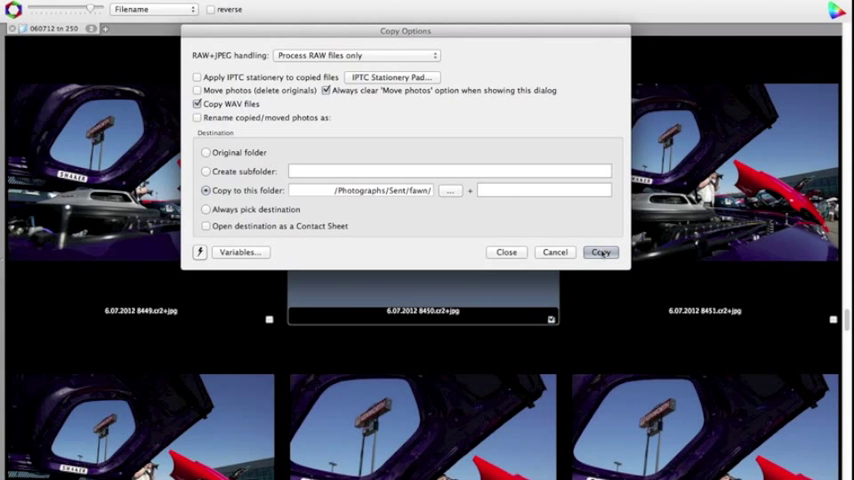
click(601, 251)
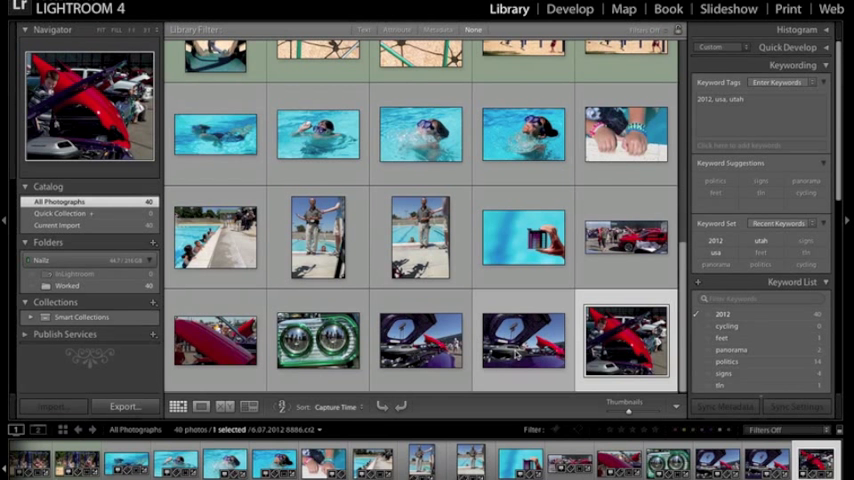
Add purple-car frame 8450 to the Worked folder, growing the catalog to 41 photos
click(522, 340)
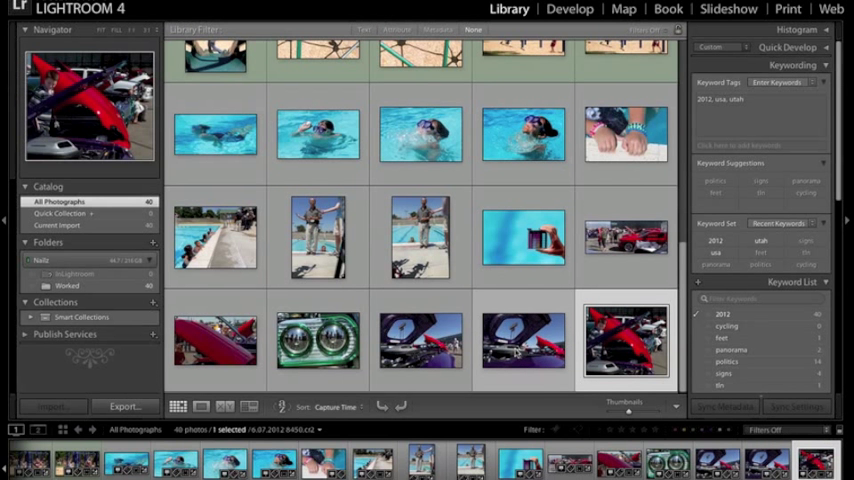
click(520, 340)
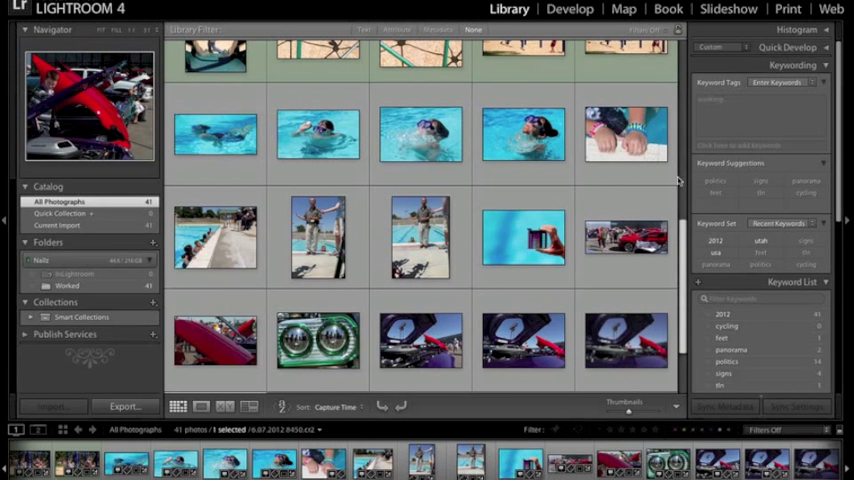
Scroll the library grid down to the new purple-car raw, frame 8459
scroll(down, 3)
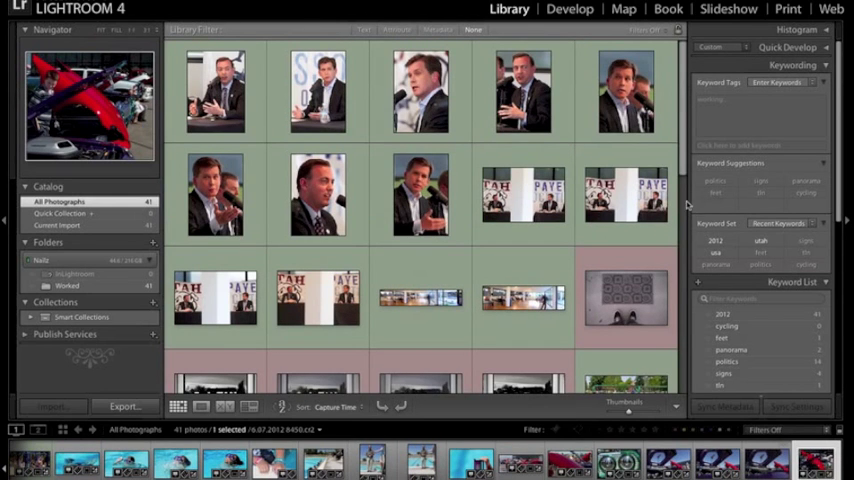
scroll(down, 3)
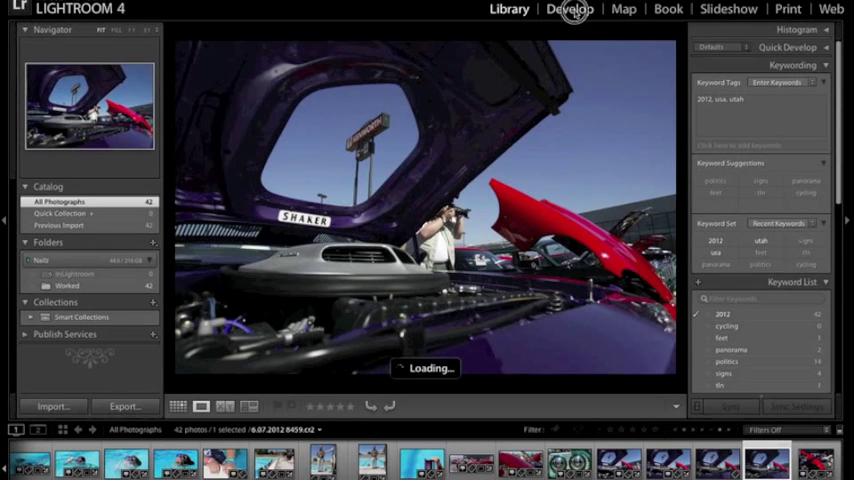
Switch frame 8459 to the Develop module and collapse all adjustment panels
click(570, 9)
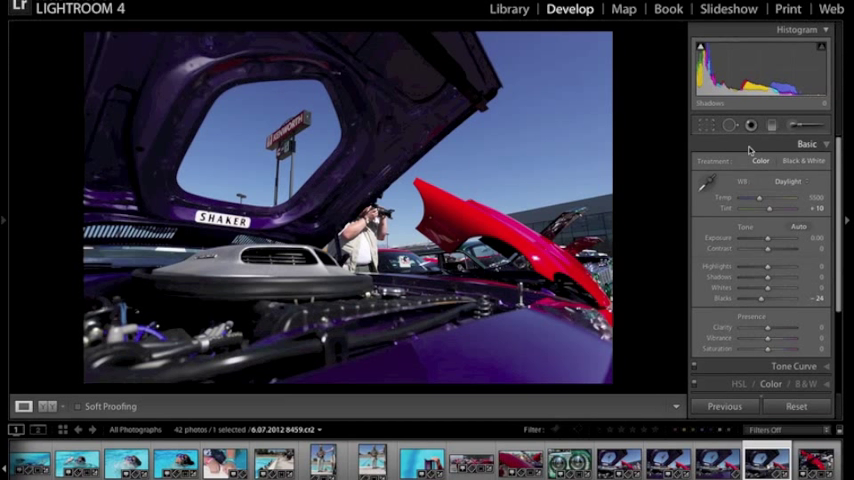
right_click(808, 144)
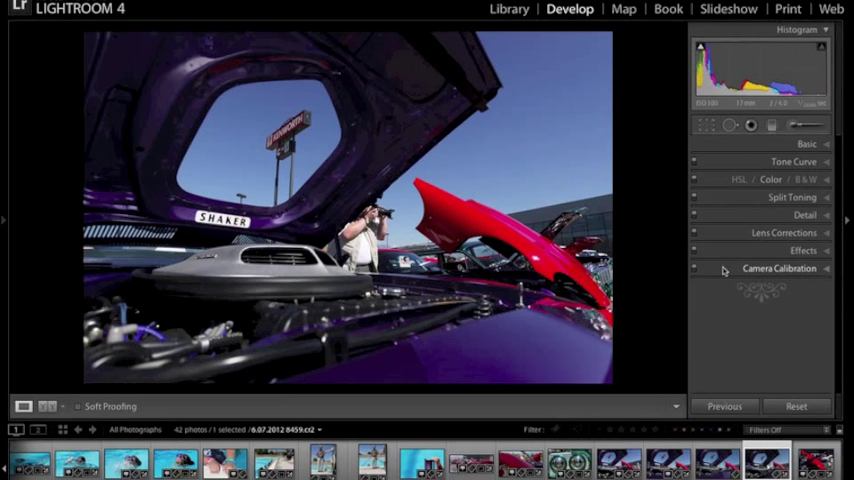
Inspect Camera Calibration and Lens Corrections, leaving profile corrections enabled
click(779, 268)
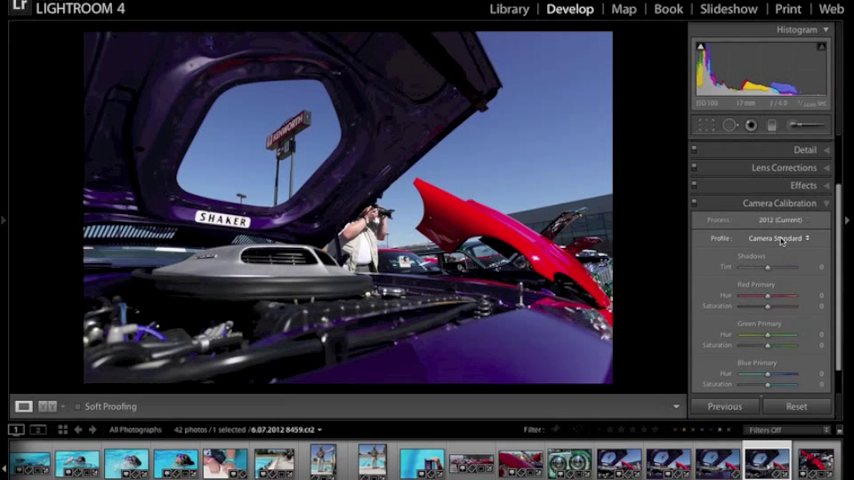
click(784, 167)
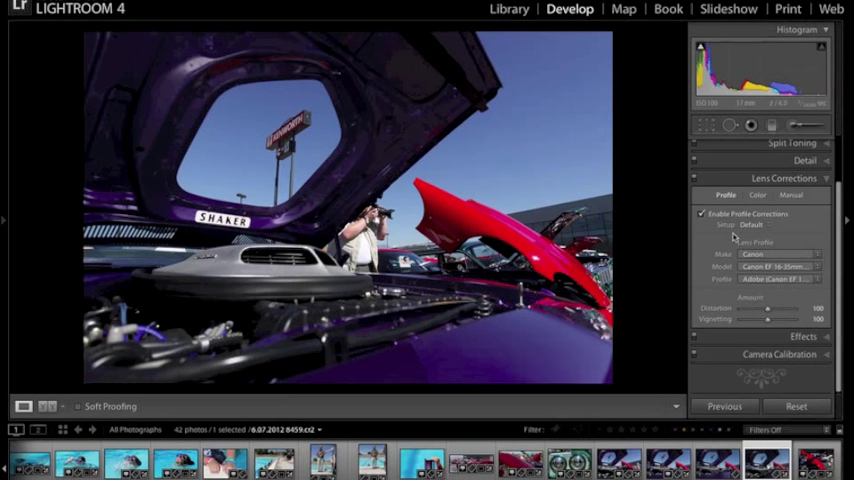
click(701, 214)
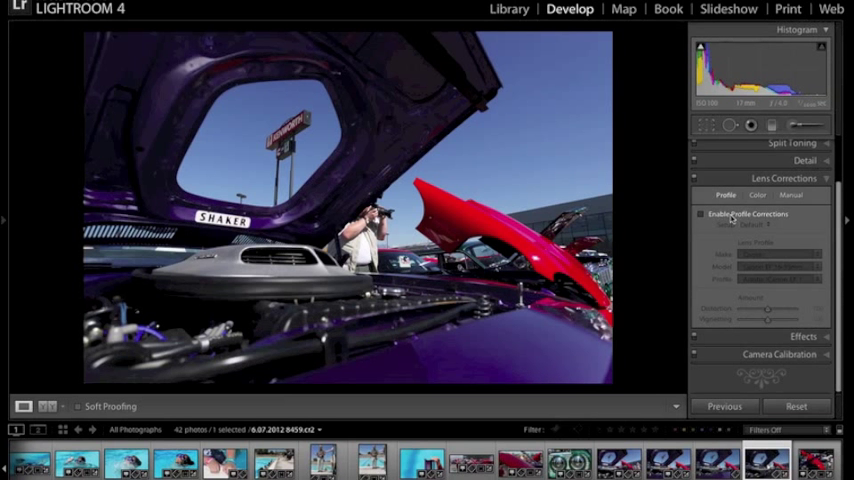
click(702, 214)
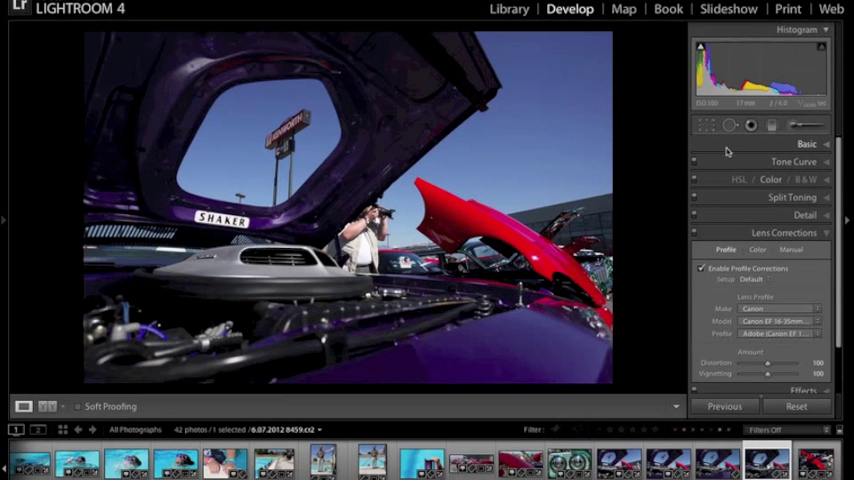
Raise the purple car photo's saturation to +64 in the Basic panel
click(807, 143)
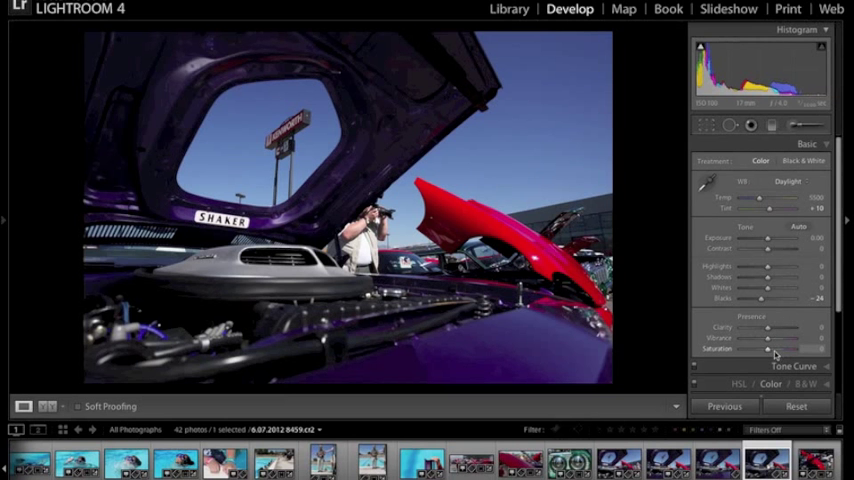
drag(769, 349, 790, 349)
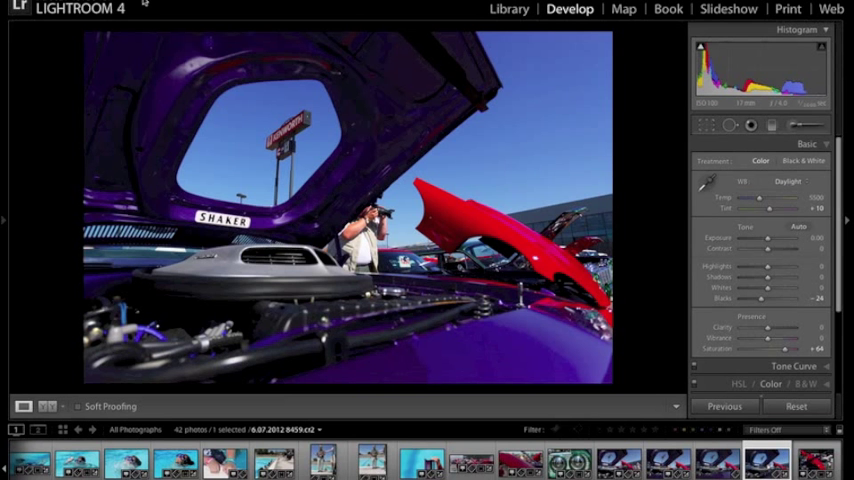
mouse_move(181, 47)
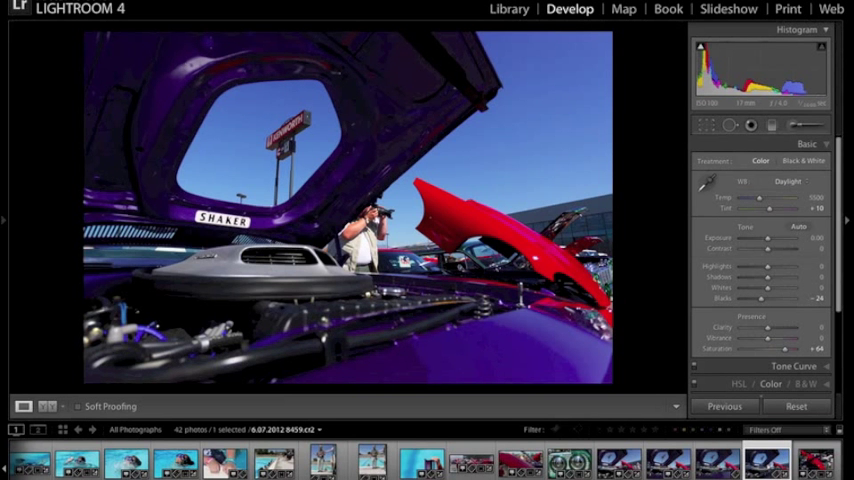
Open the File menu for exporting frame 8459
click(35, 8)
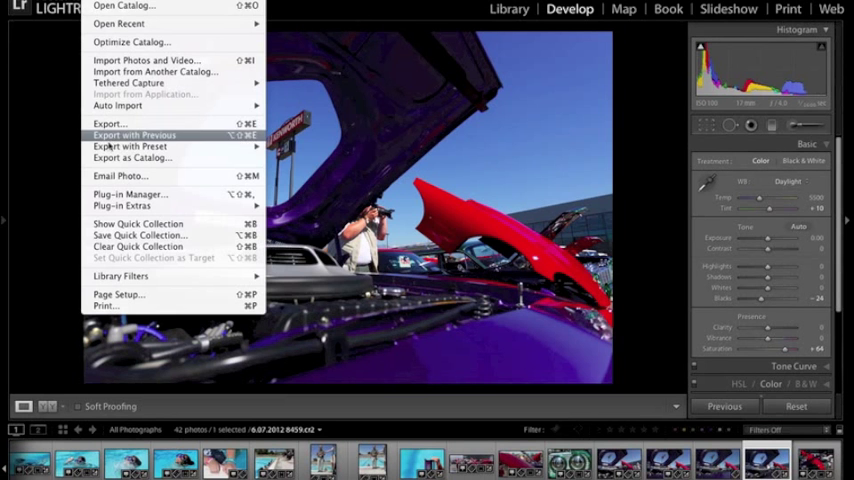
mouse_move(129, 146)
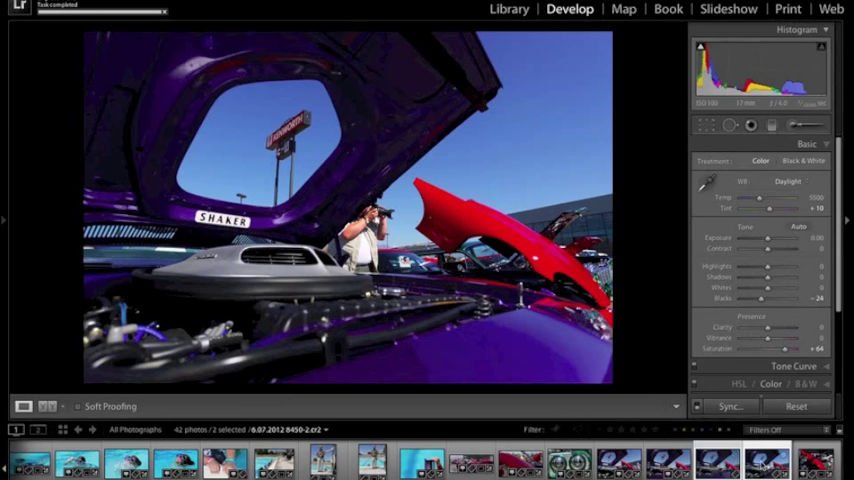
Sync all of frame 8459's develop settings to frame 8450 using Check All
click(731, 406)
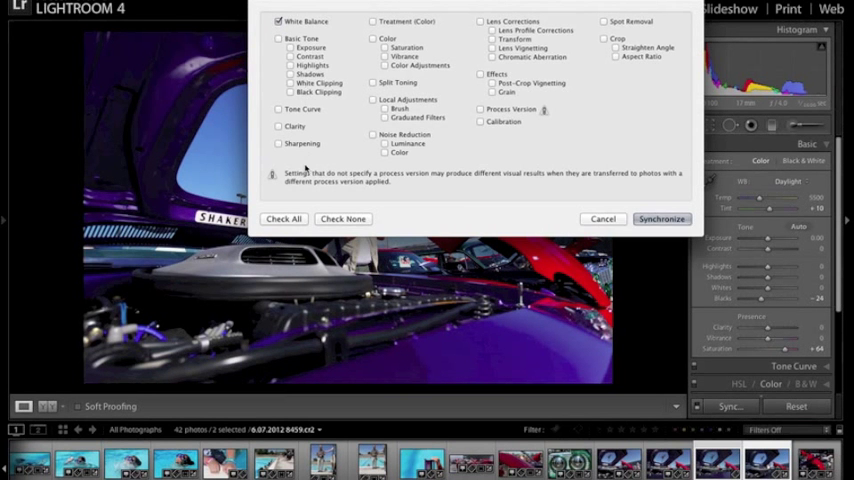
click(283, 218)
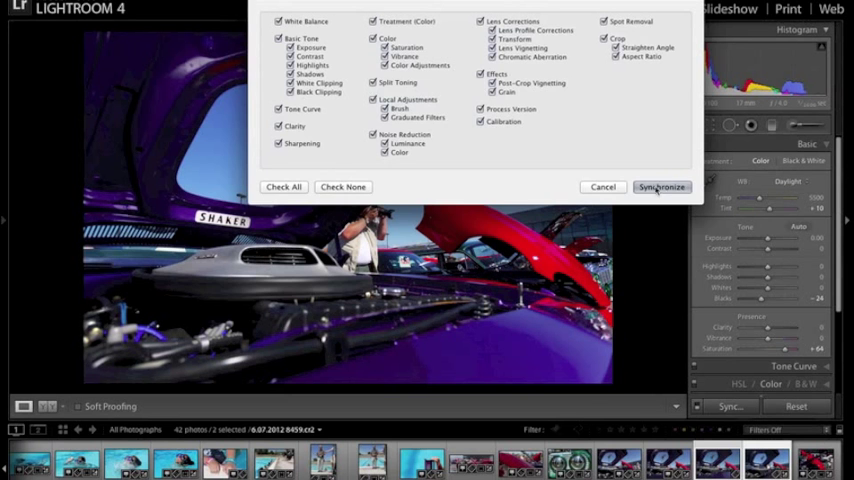
click(660, 187)
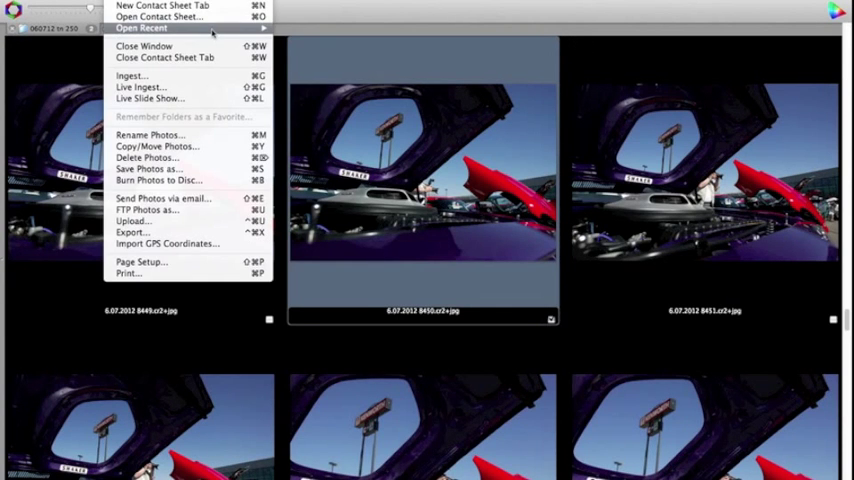
Rename the exported 8459 JPEG in the Sent folder to 'hot rod fundraiser tn 8459'
click(331, 66)
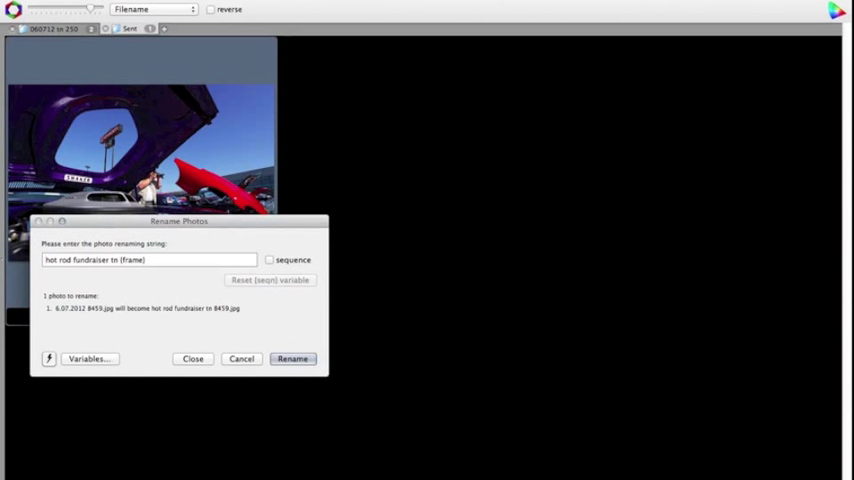
click(292, 358)
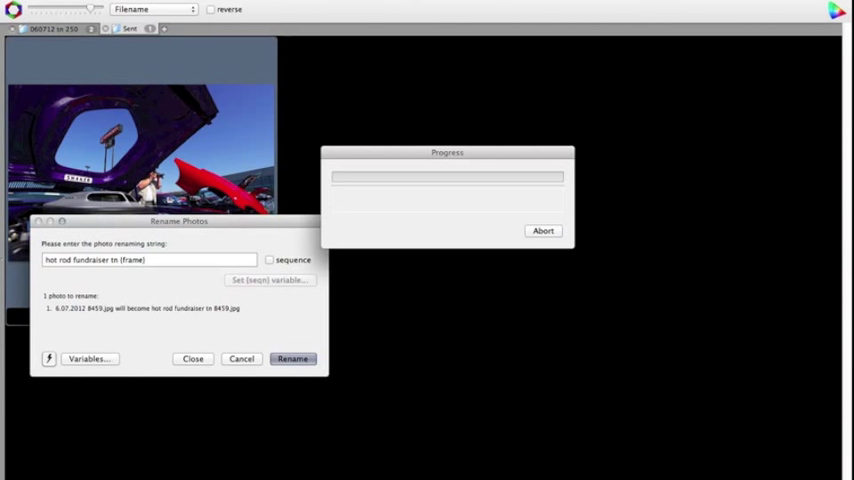
click(292, 358)
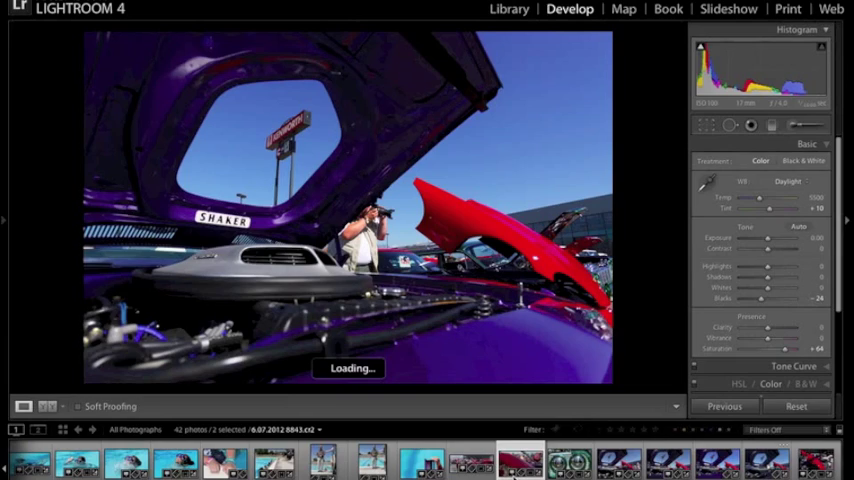
View photo 8843's Salt Lake City location and GPS details on the map
click(623, 9)
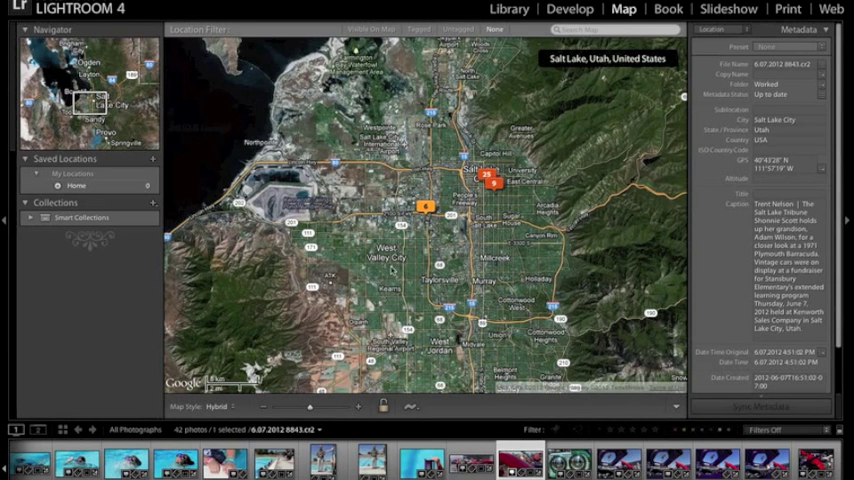
mouse_move(483, 250)
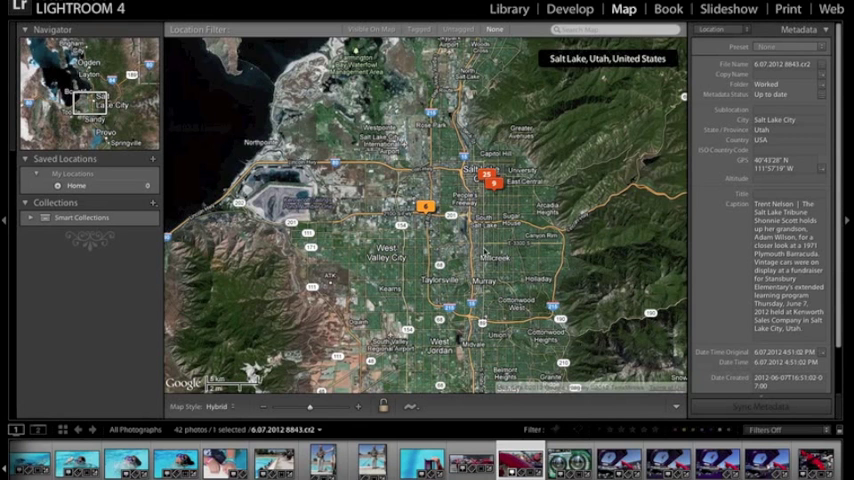
mouse_move(483, 253)
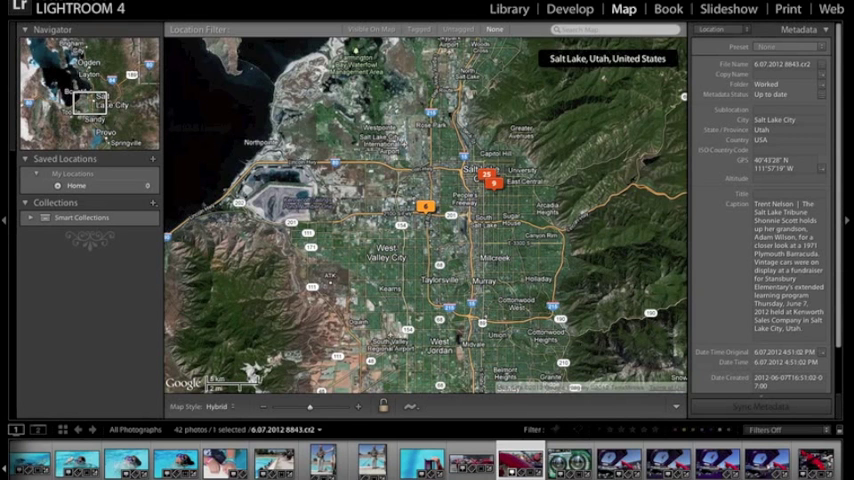
click(18, 8)
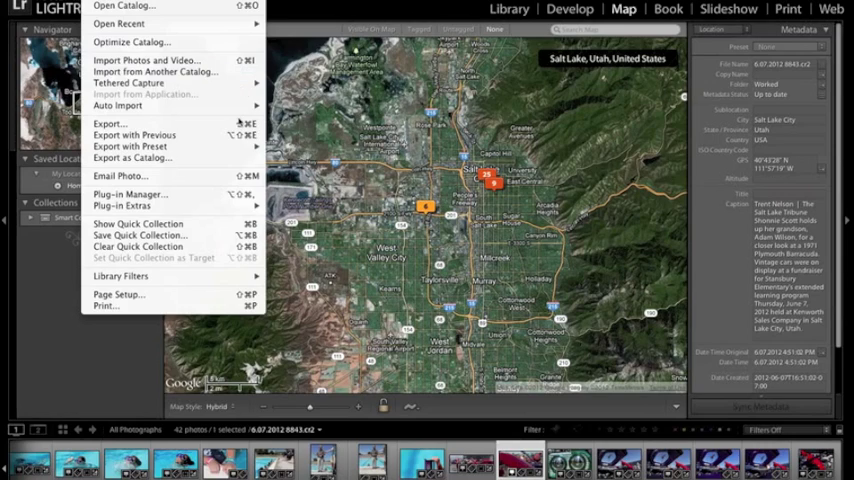
Export photo 8843 with Remove Location Info ticked in the metadata settings
click(473, 228)
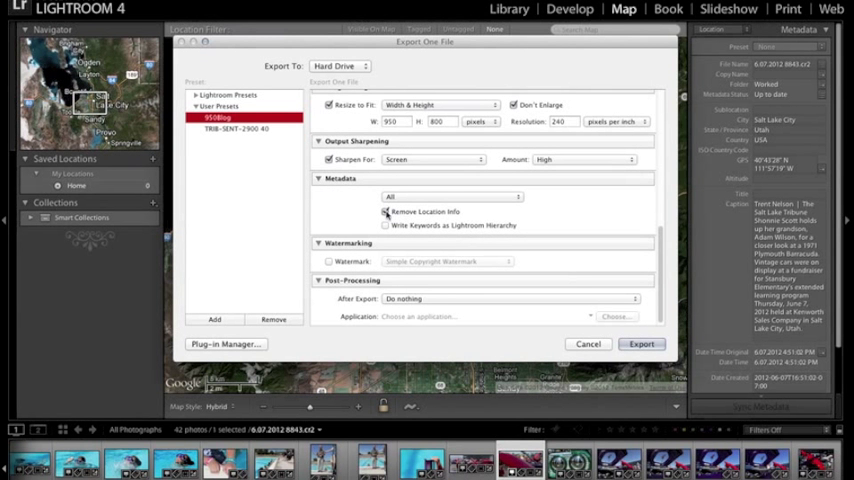
click(385, 211)
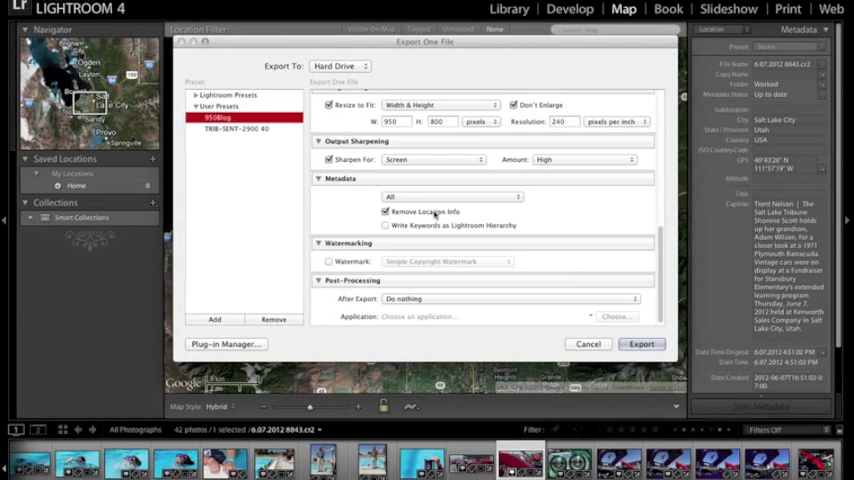
click(588, 344)
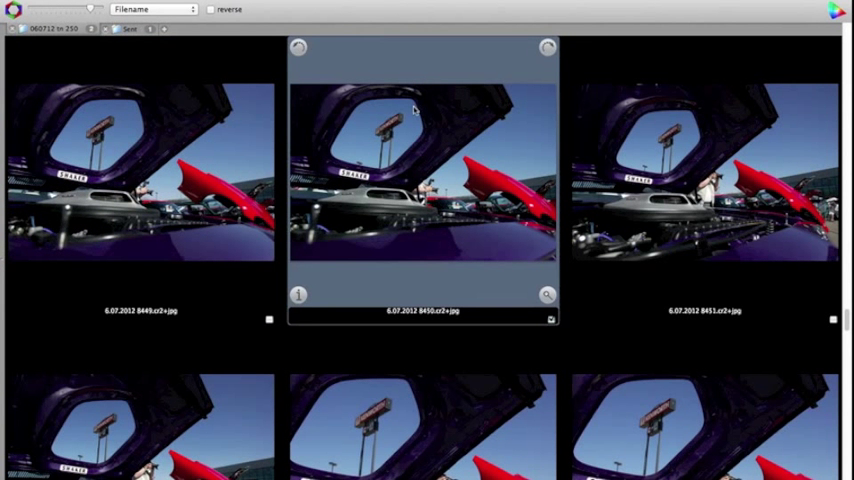
Scroll through the Photo Mechanic contact sheet to the last exported JPEG, frame 8484
scroll(down, 3)
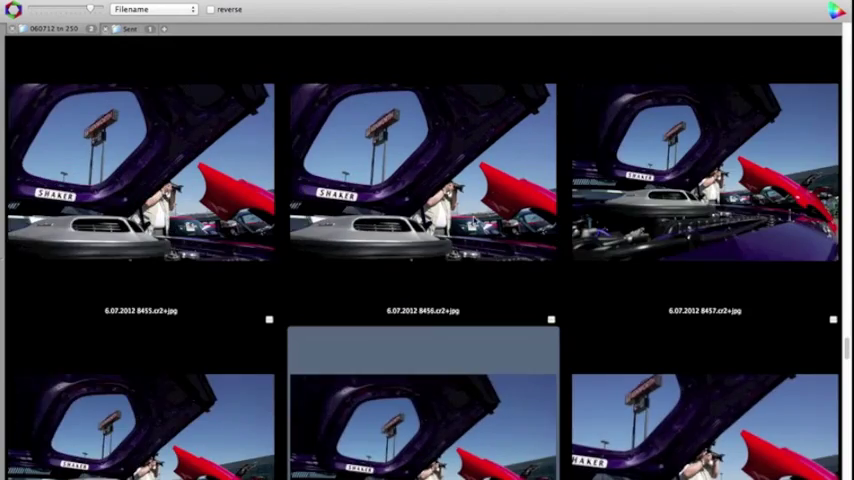
scroll(down, 3)
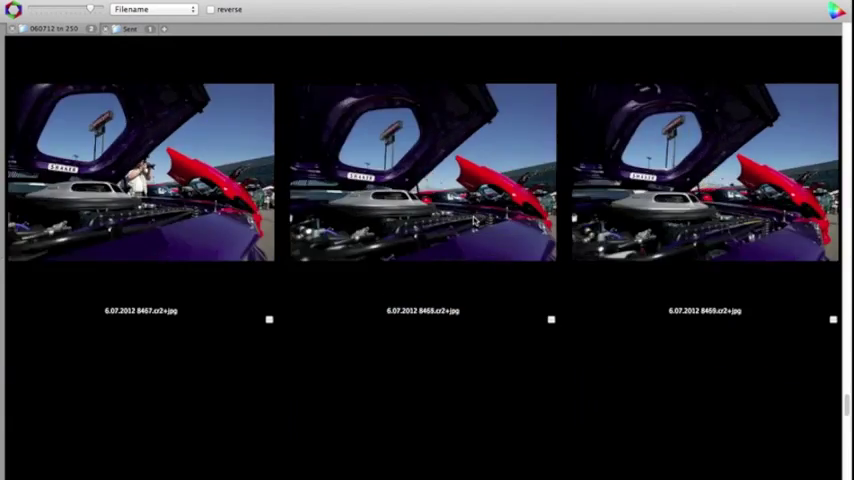
scroll(down, 3)
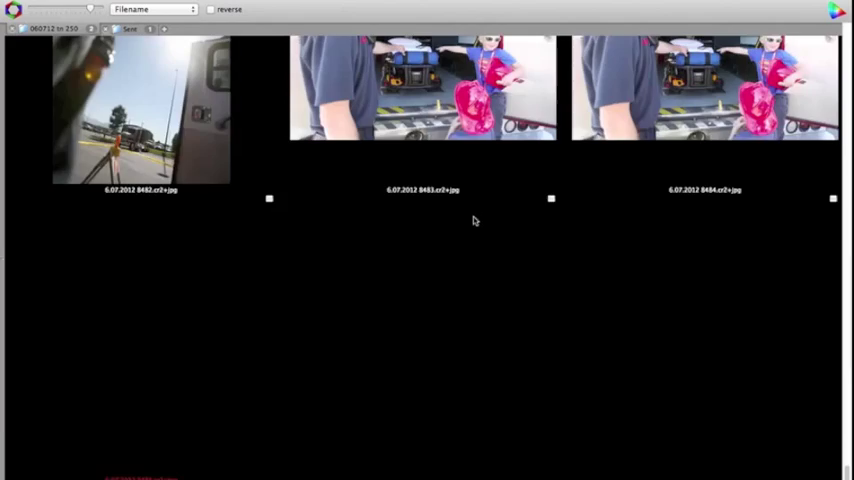
scroll(down, 3)
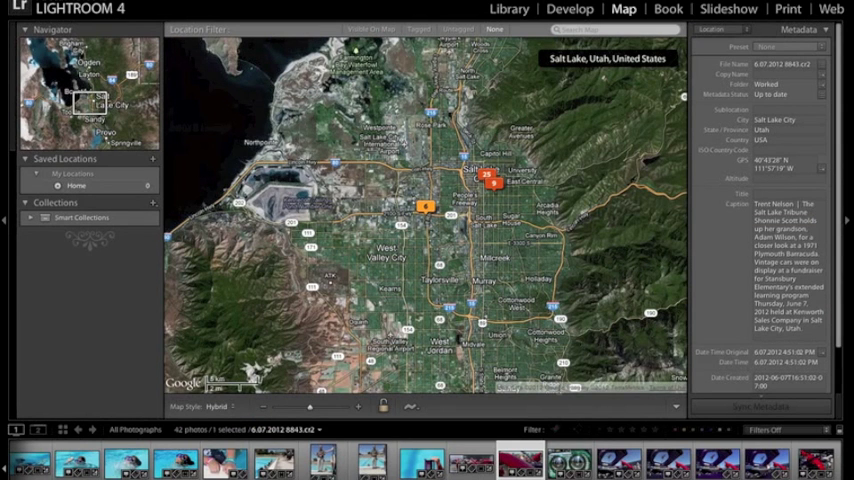
Switch to the Library grid and scroll down to the car-show frames
click(509, 9)
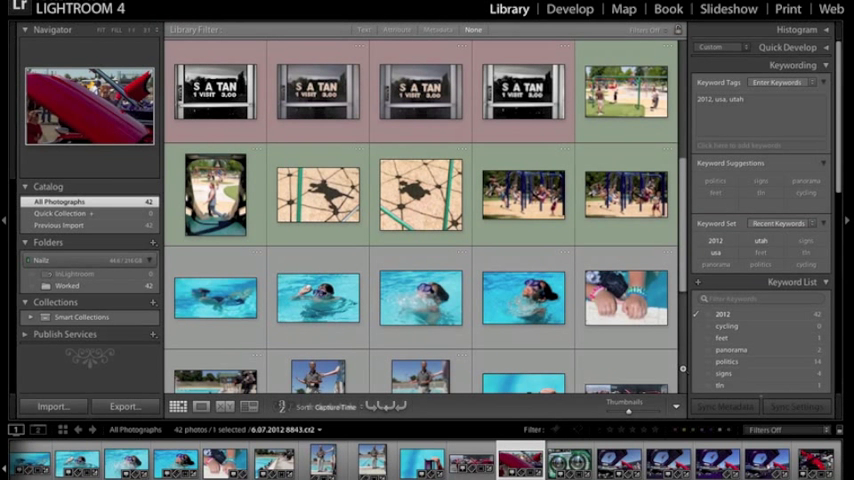
scroll(down, 3)
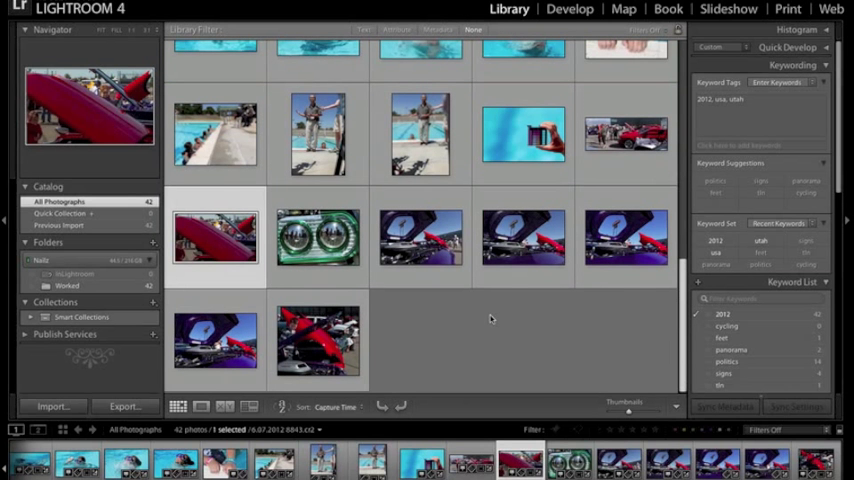